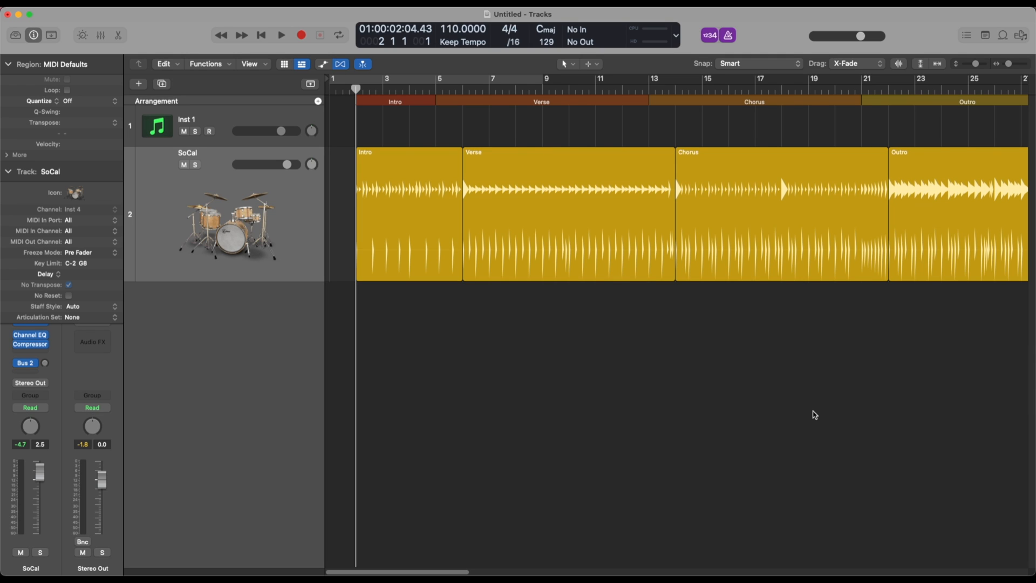
pyautogui.moveTo(769, 420)
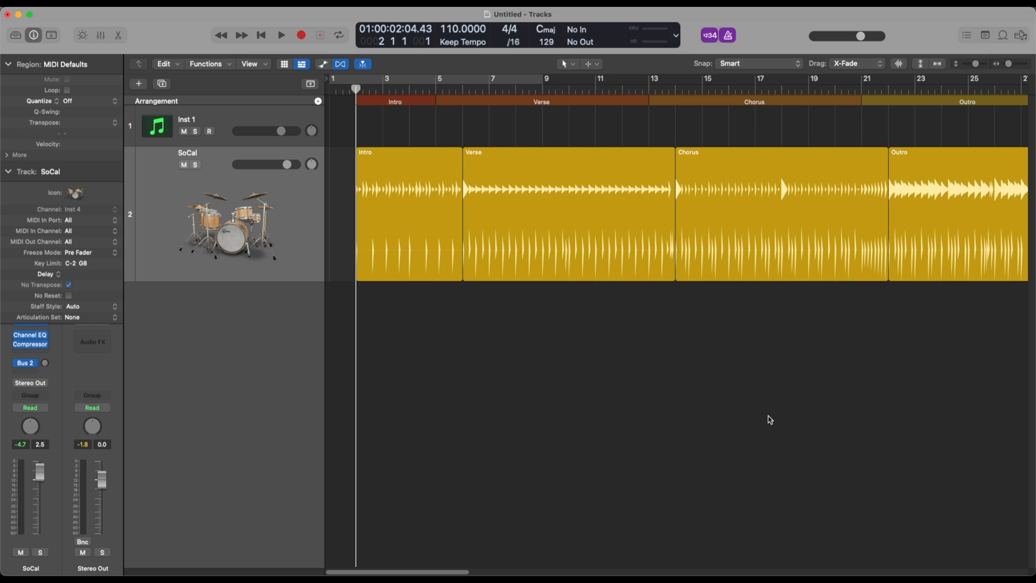
pyautogui.moveTo(373, 277)
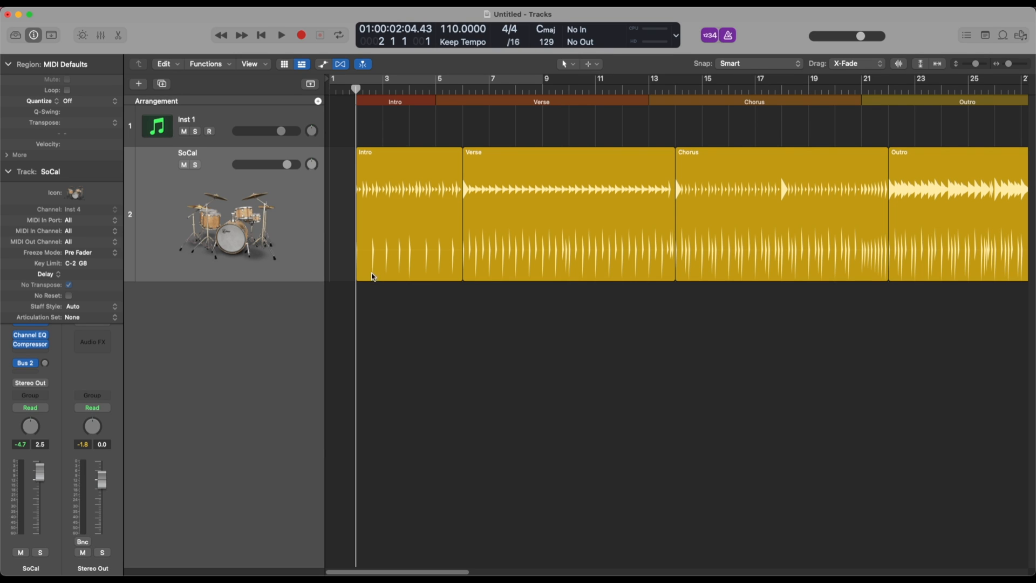
pyautogui.moveTo(367, 133)
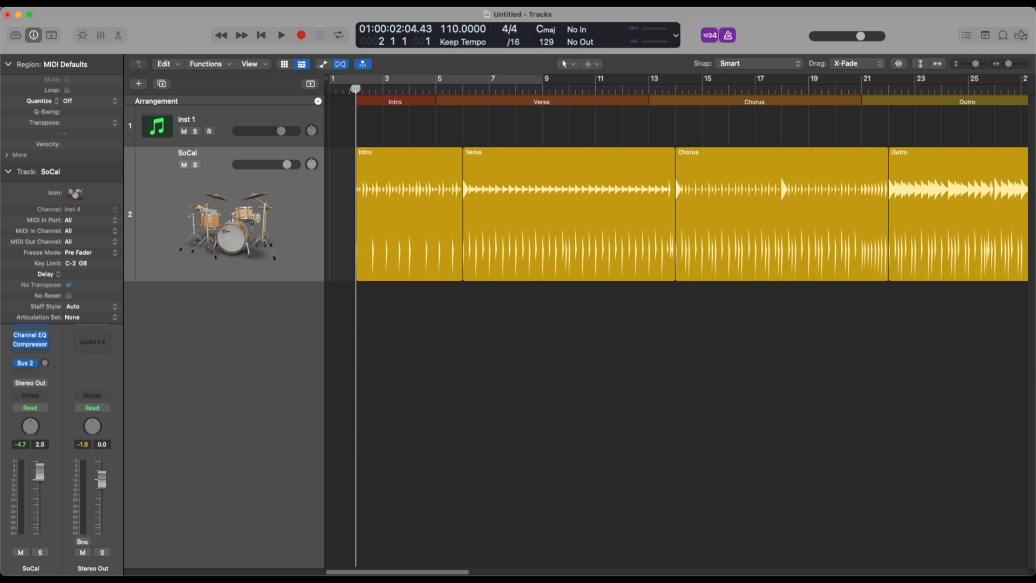
pyautogui.moveTo(361, 216)
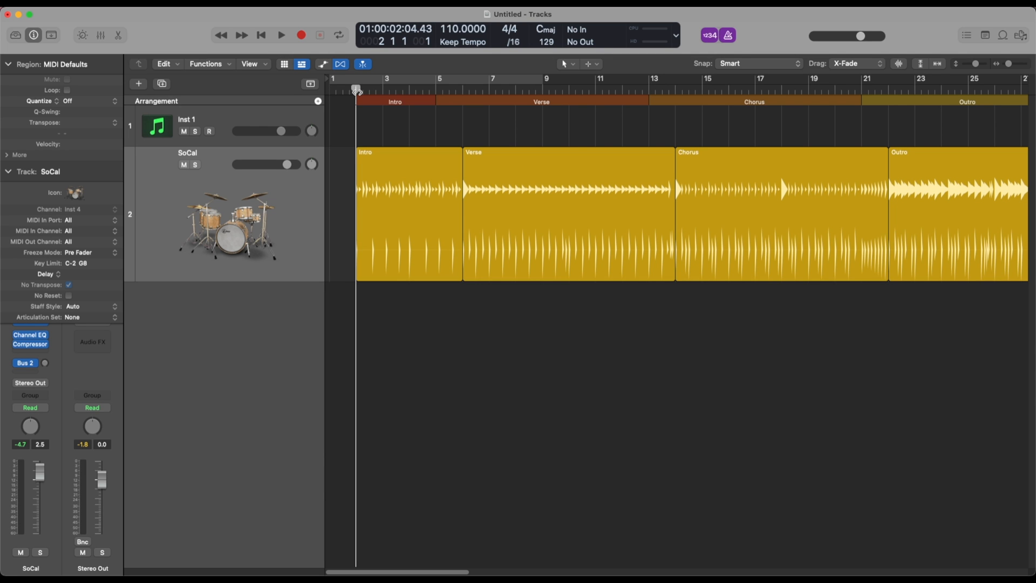
pyautogui.moveTo(358, 91)
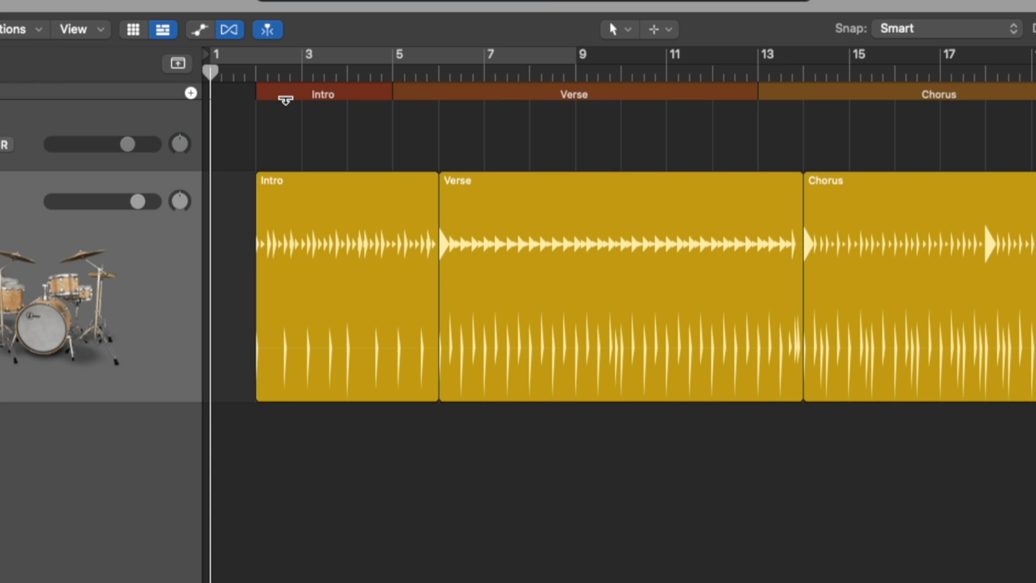
# Audition the SoCal drummer track from the Intro, returning the playhead to bar 1
pyautogui.click(238, 71)
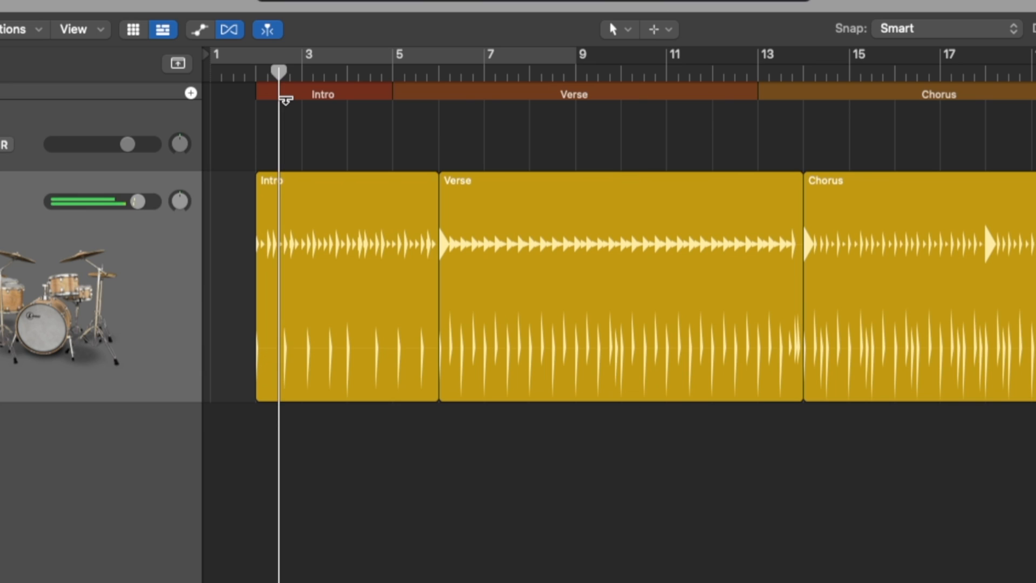
pyautogui.click(319, 59)
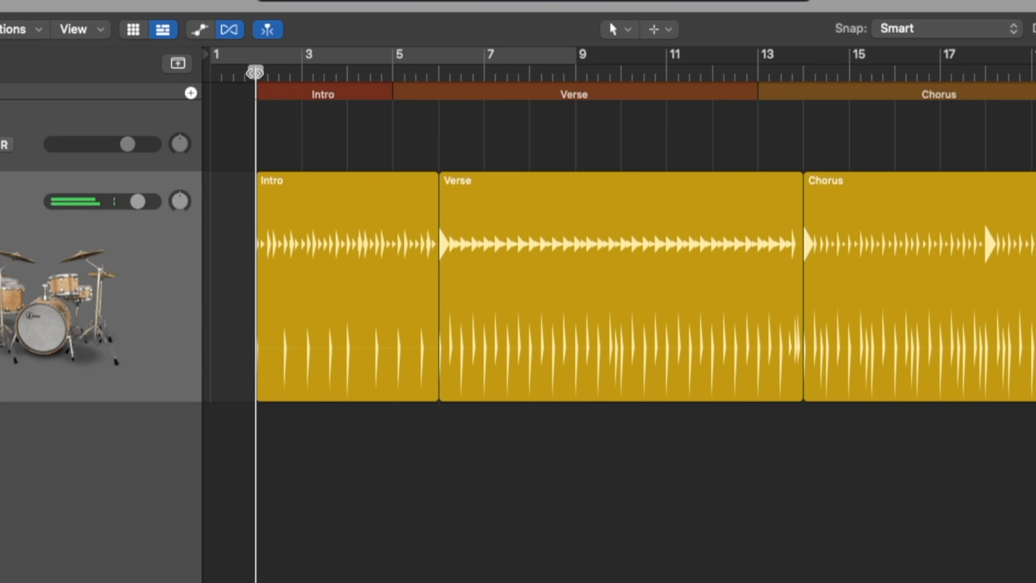
pyautogui.click(290, 71)
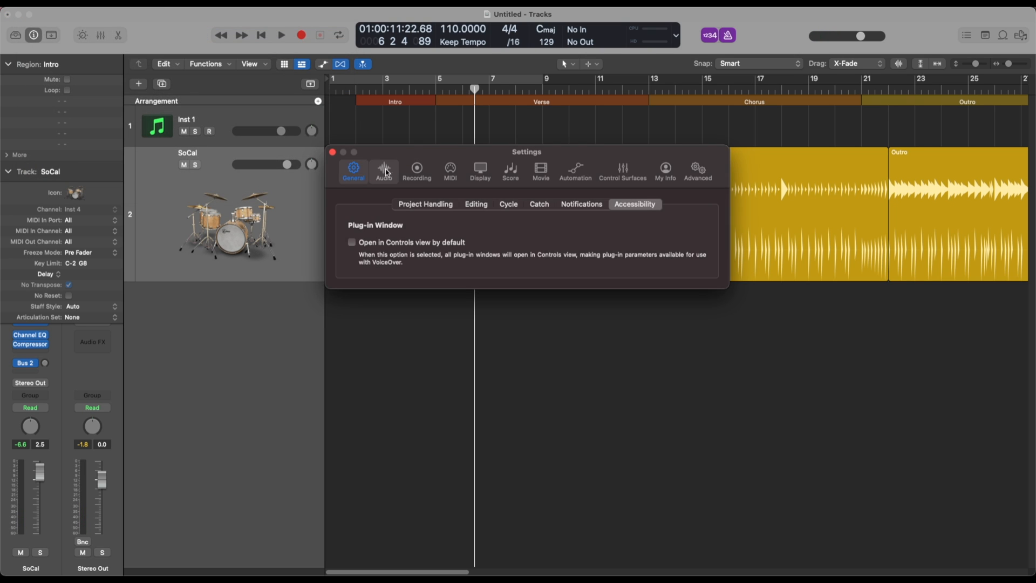
# In Audio > General, enable Playback pre-roll and Low Latency mode under Plug-in Latency
pyautogui.click(384, 170)
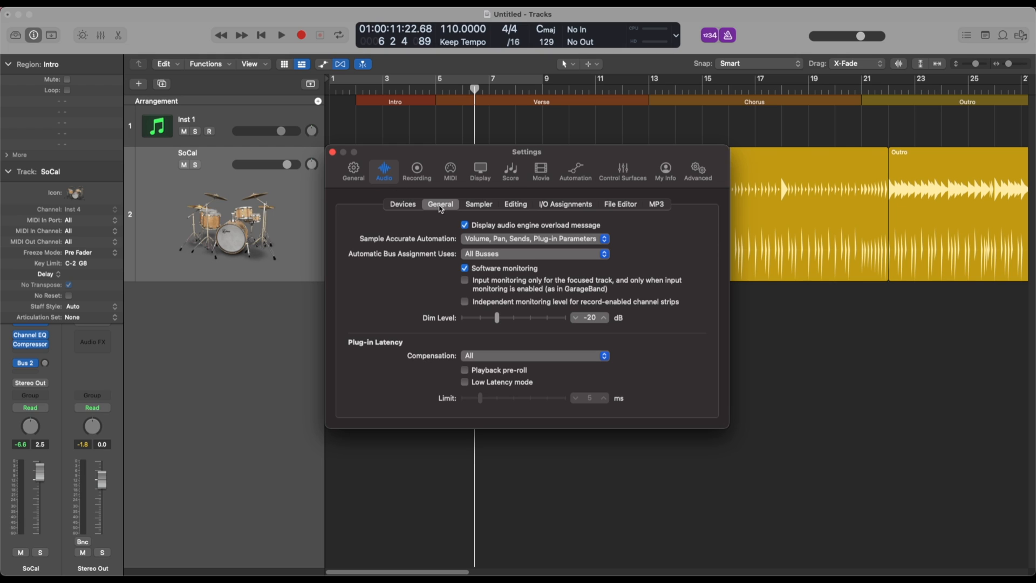
pyautogui.click(464, 370)
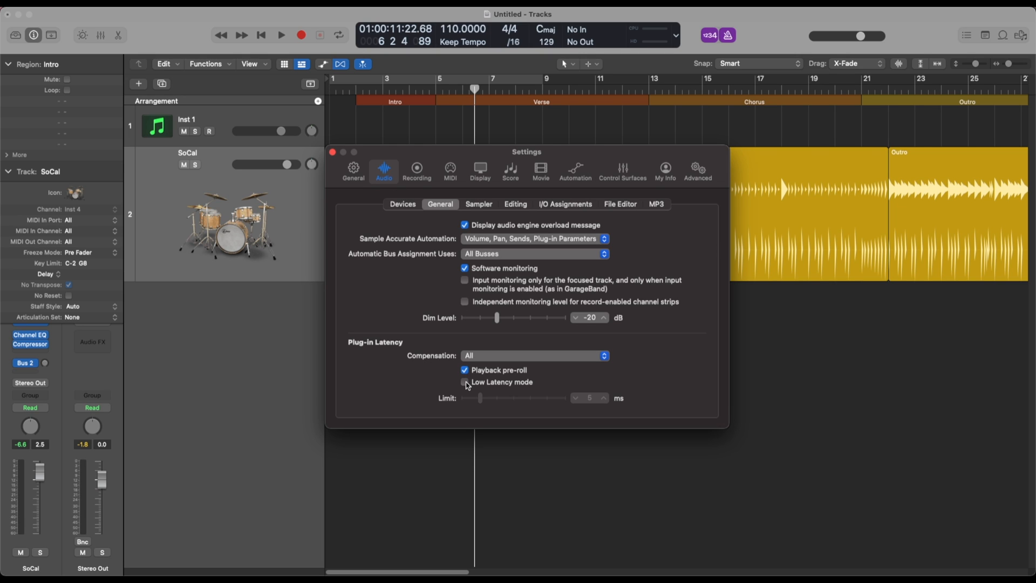
pyautogui.click(464, 382)
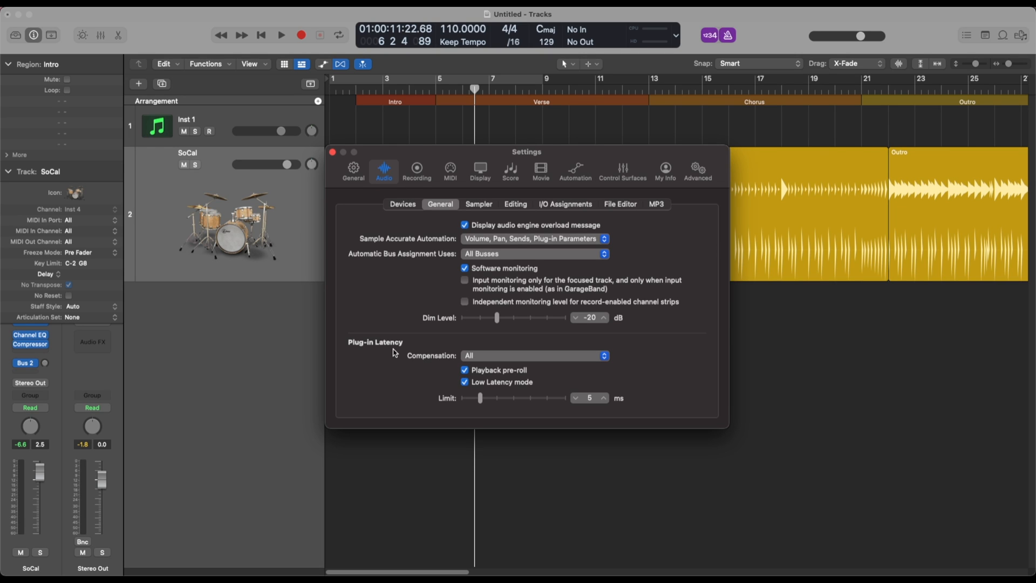
pyautogui.moveTo(492, 361)
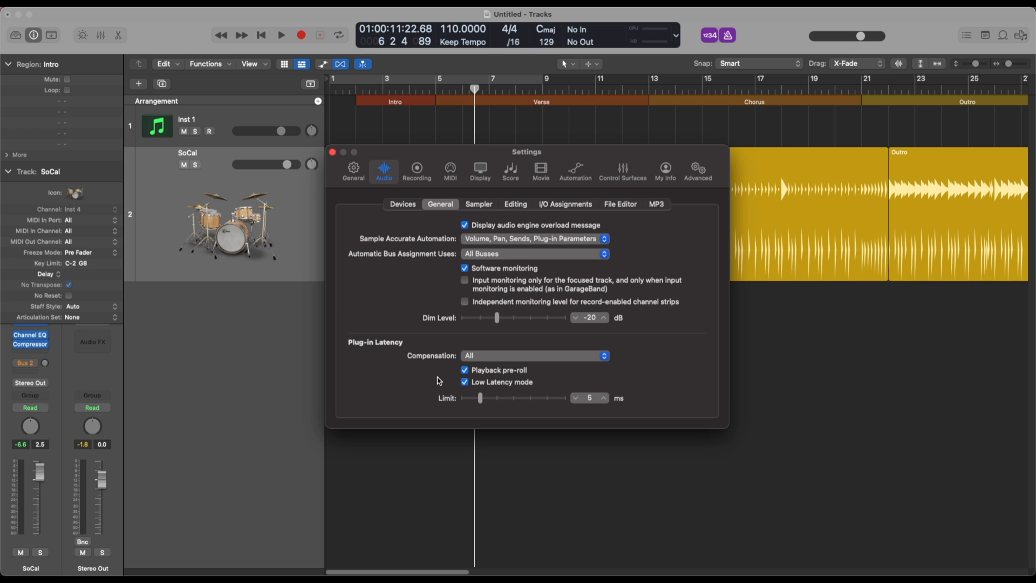
pyautogui.moveTo(441, 381)
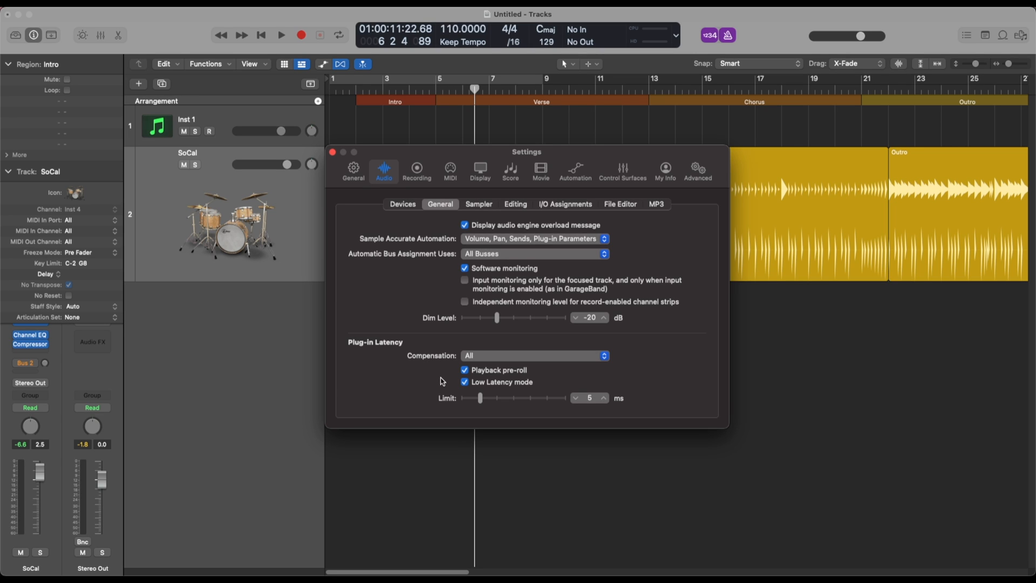
pyautogui.moveTo(535, 388)
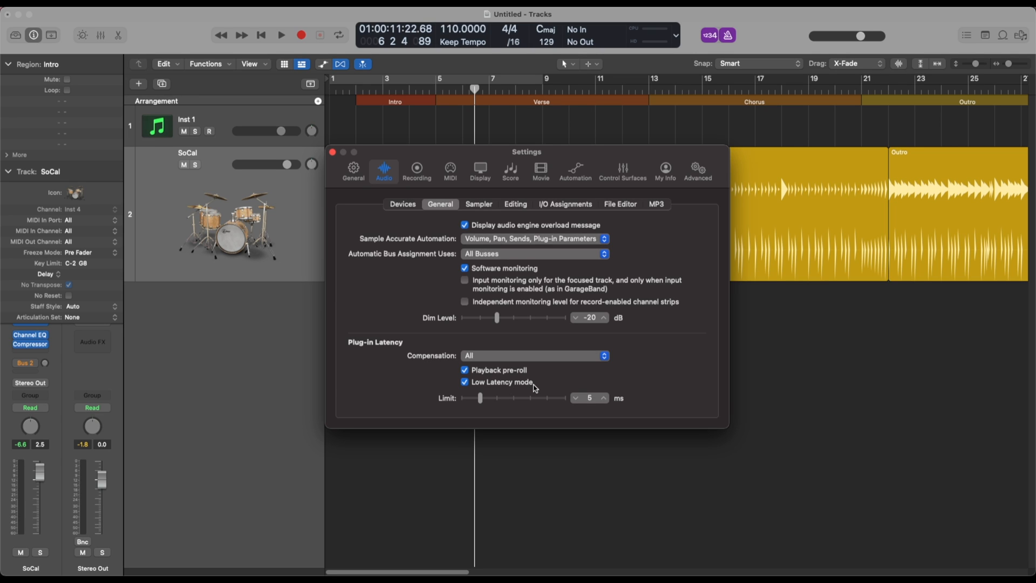
pyautogui.moveTo(511, 395)
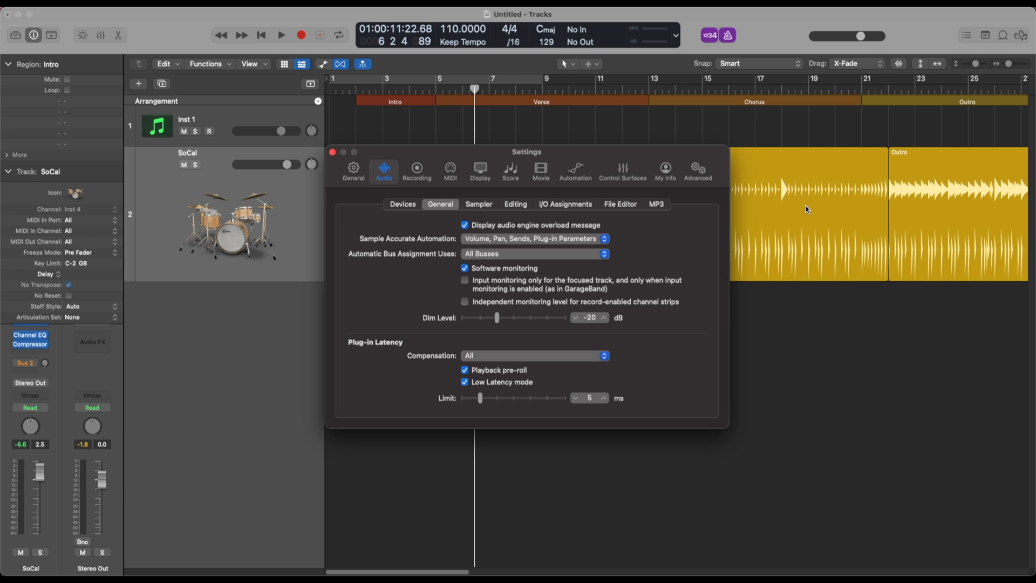
pyautogui.moveTo(482, 442)
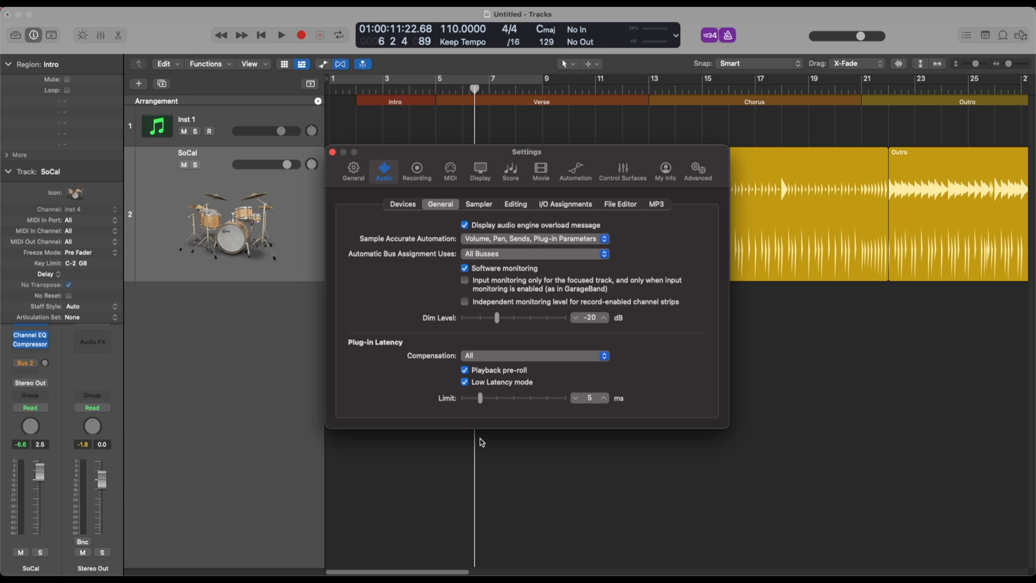
# Play the drummer track from the Intro into the Verse to confirm it stays in time
pyautogui.moveTo(527, 151); pyautogui.dragTo(511, 240)
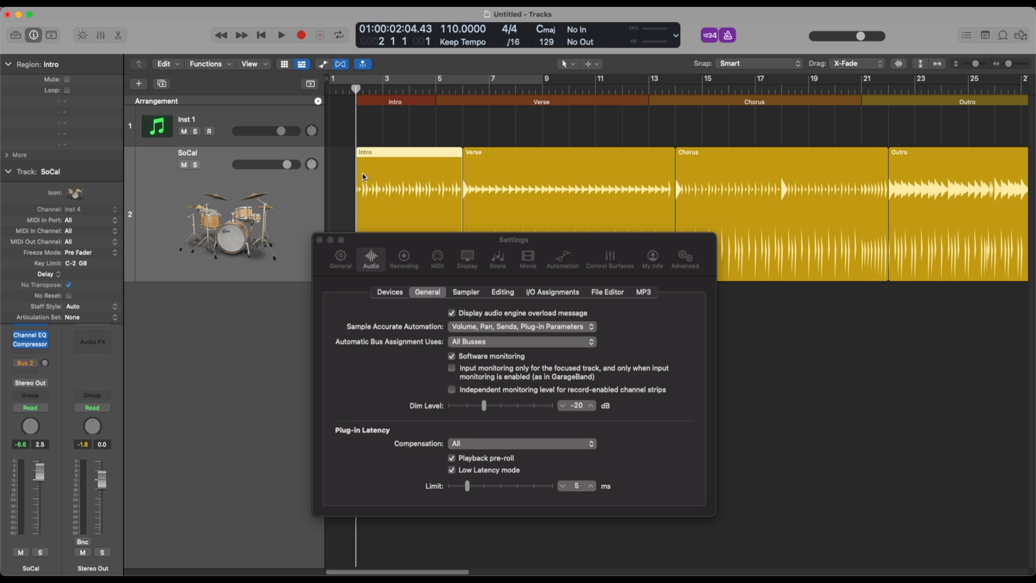
pyautogui.moveTo(376, 180)
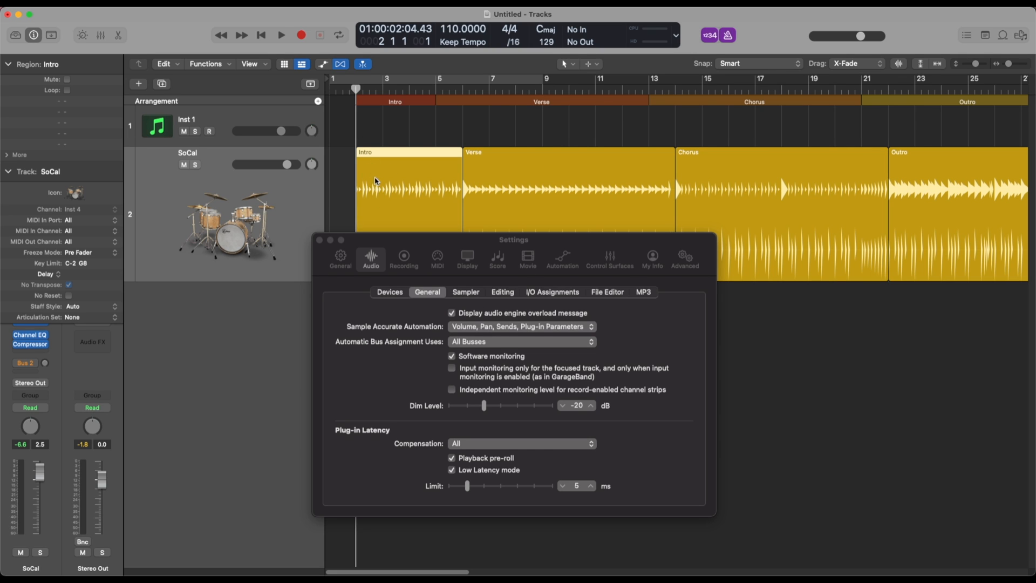
pyautogui.click(281, 35)
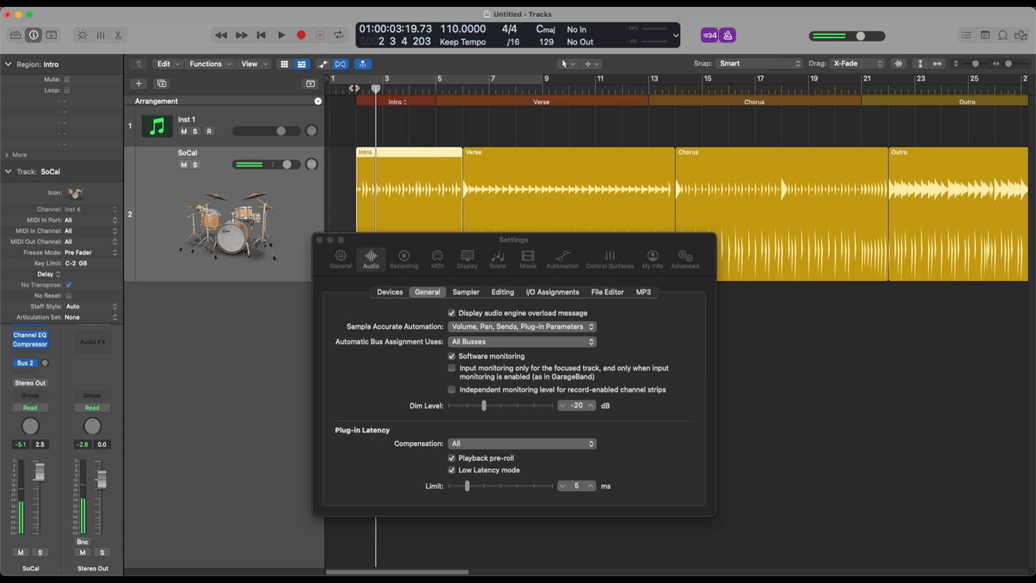
pyautogui.click(280, 34)
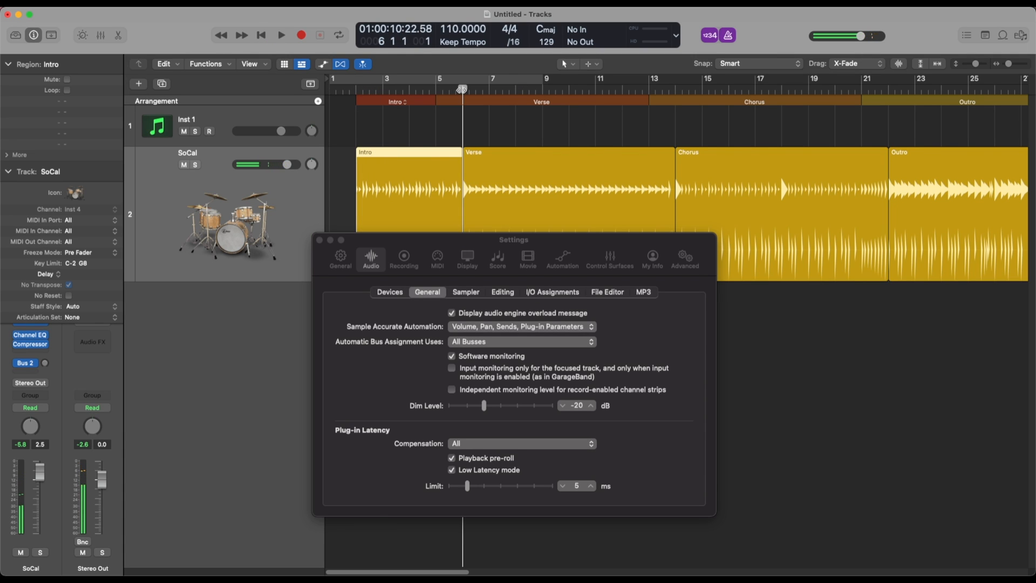
pyautogui.click(281, 35)
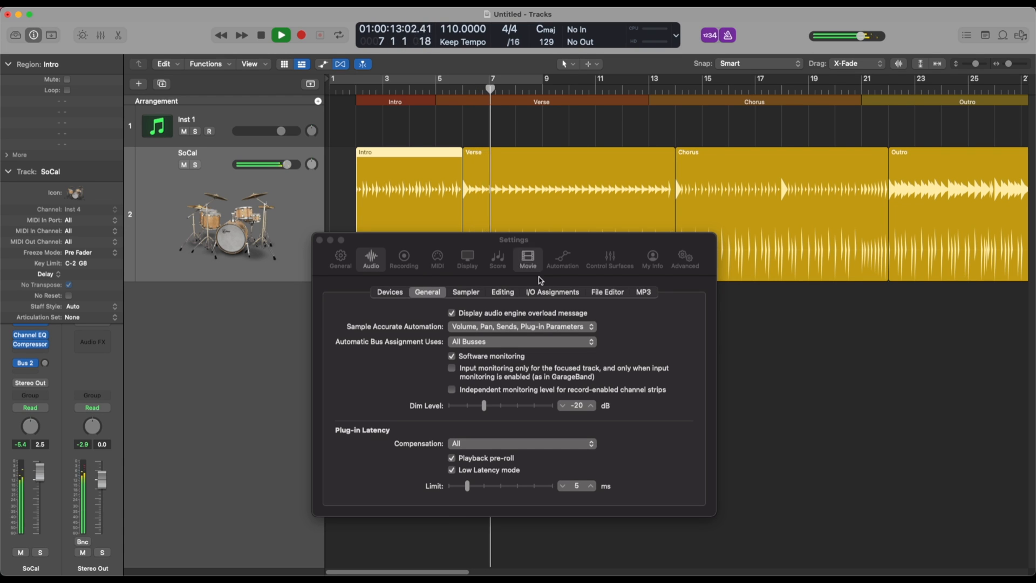
pyautogui.moveTo(513, 240); pyautogui.dragTo(516, 154)
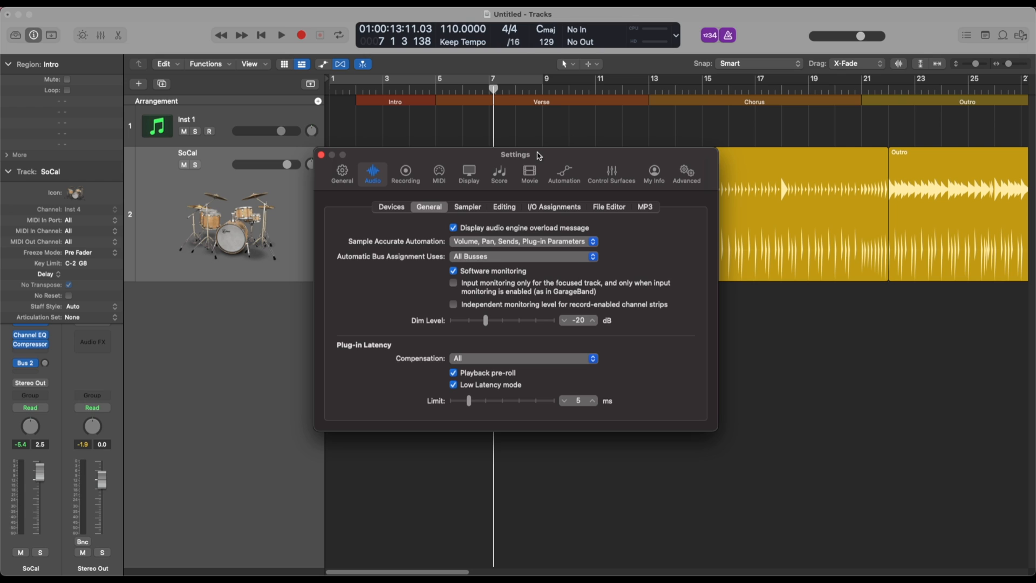